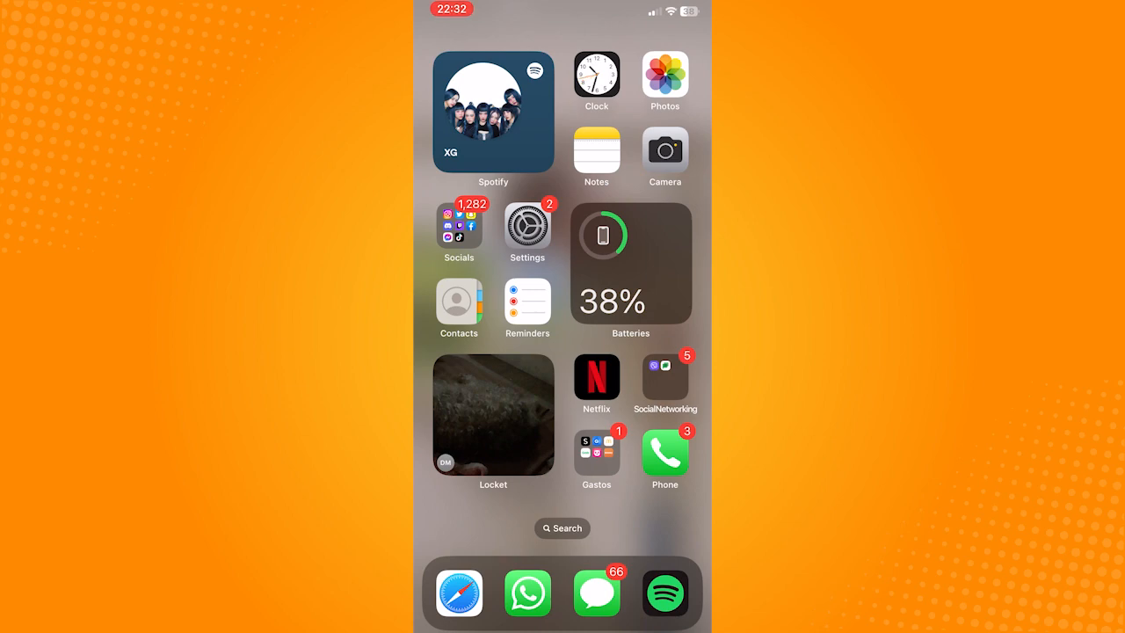
Step: Open iOS Settings to turn on Messenger's camera access
click(527, 224)
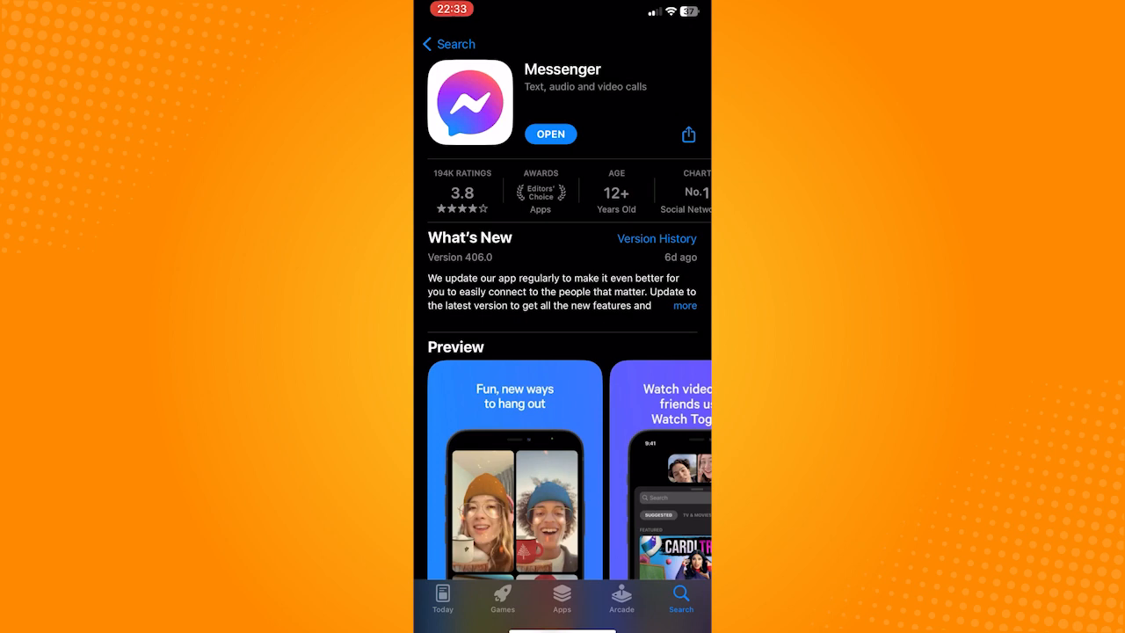
Step: Launch Messenger from its App Store page and open the most recent conversation
click(551, 134)
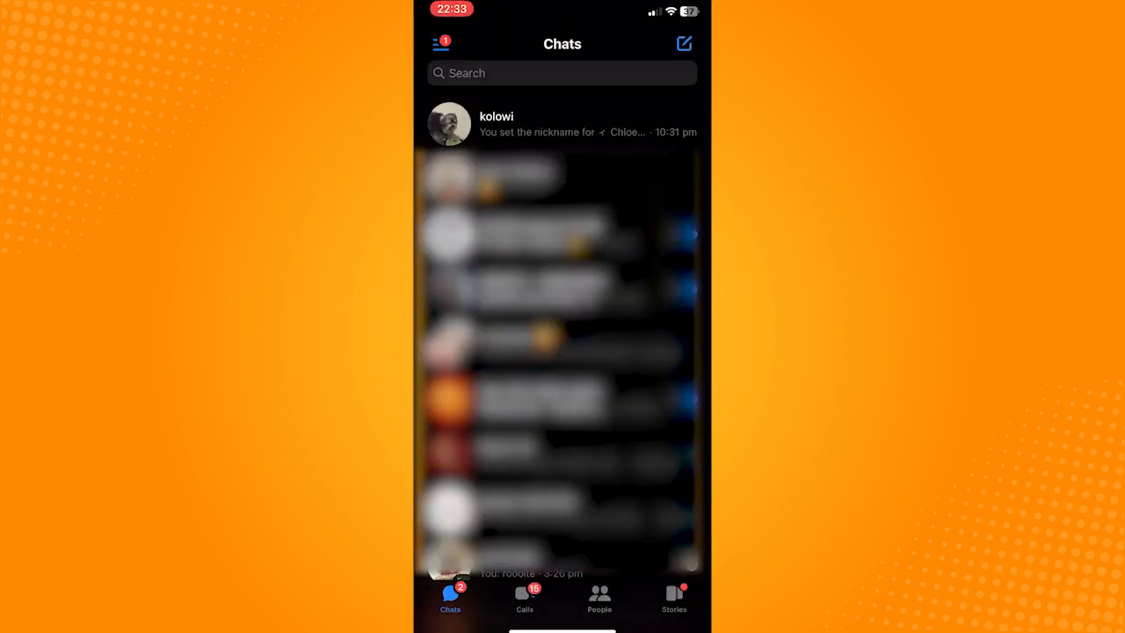
click(562, 124)
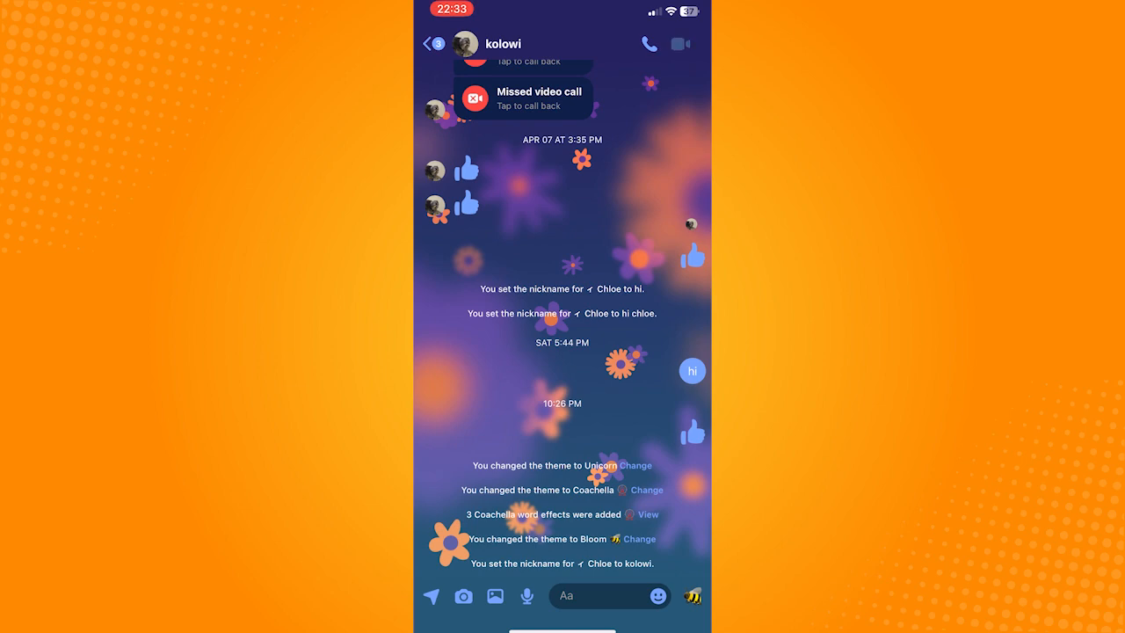